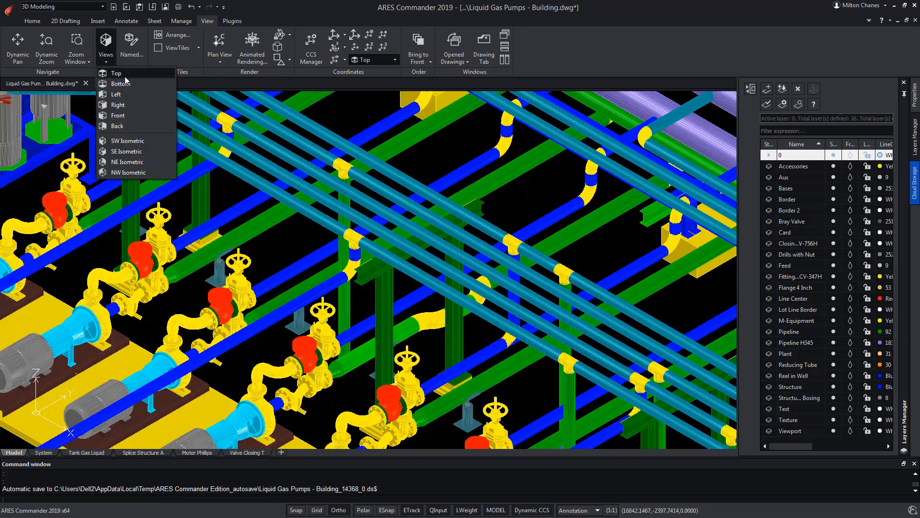
Switch the 3D pump plant model to a top-down plan view
click(116, 73)
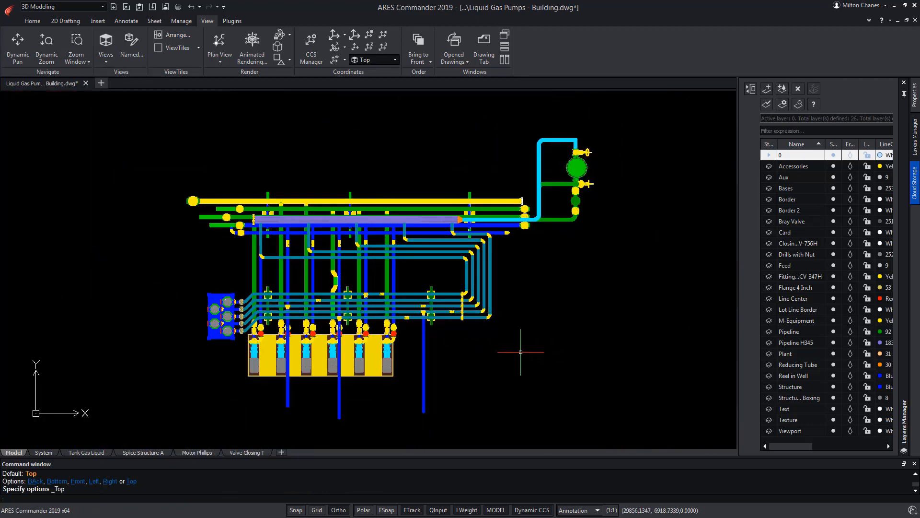
mouse_move(517, 351)
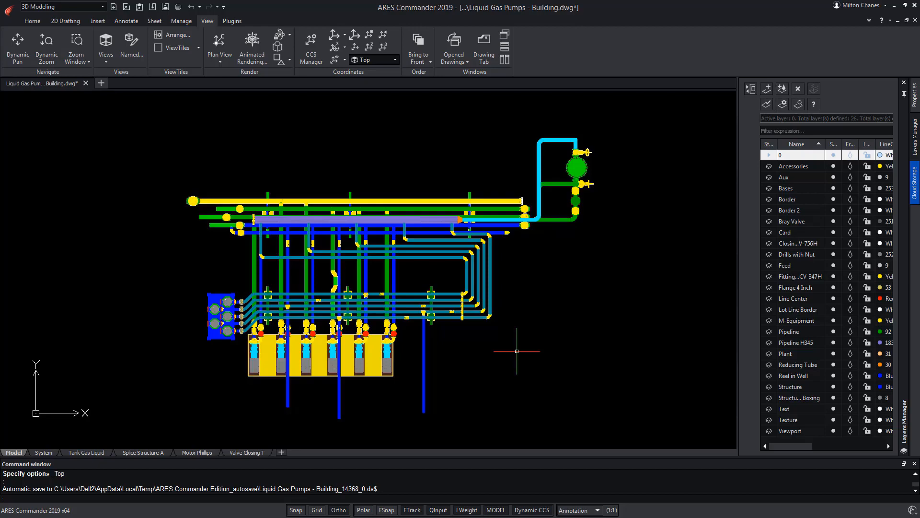
mouse_move(505, 349)
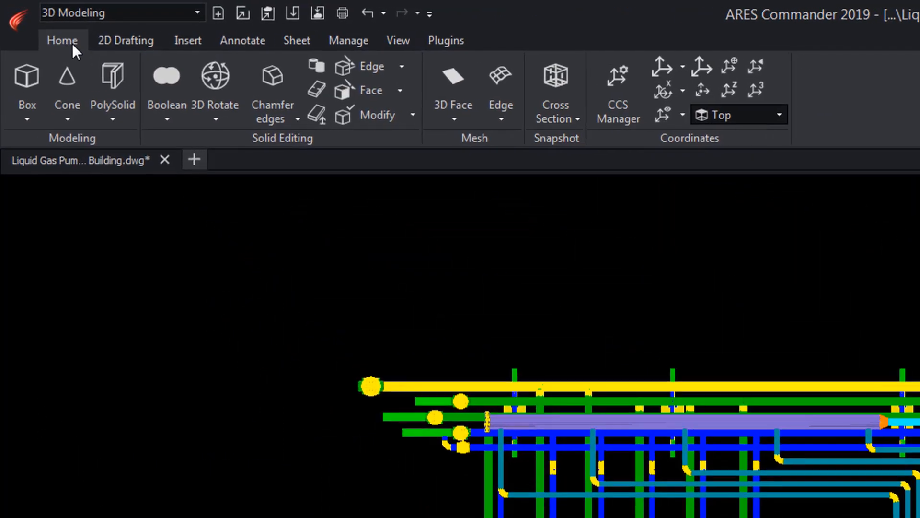
Start a polysolid wall and set its height to 3000
click(114, 121)
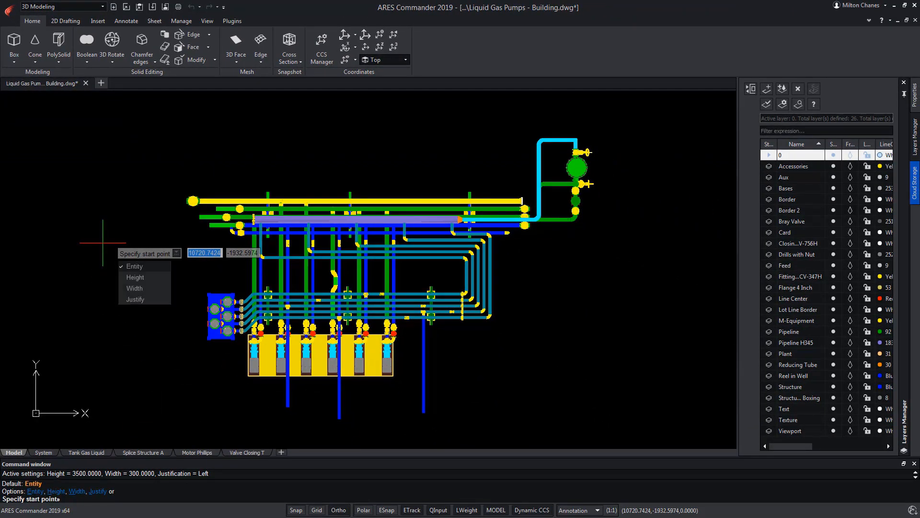
mouse_move(134, 277)
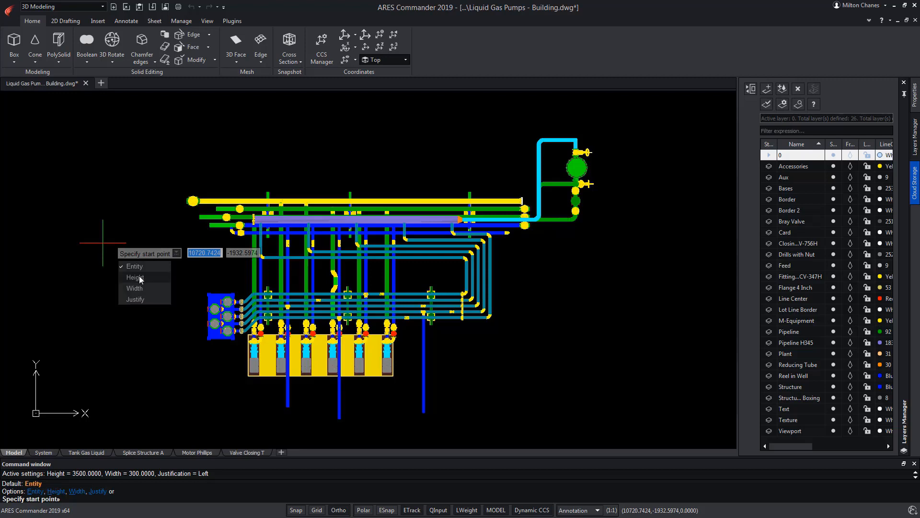
click(135, 277)
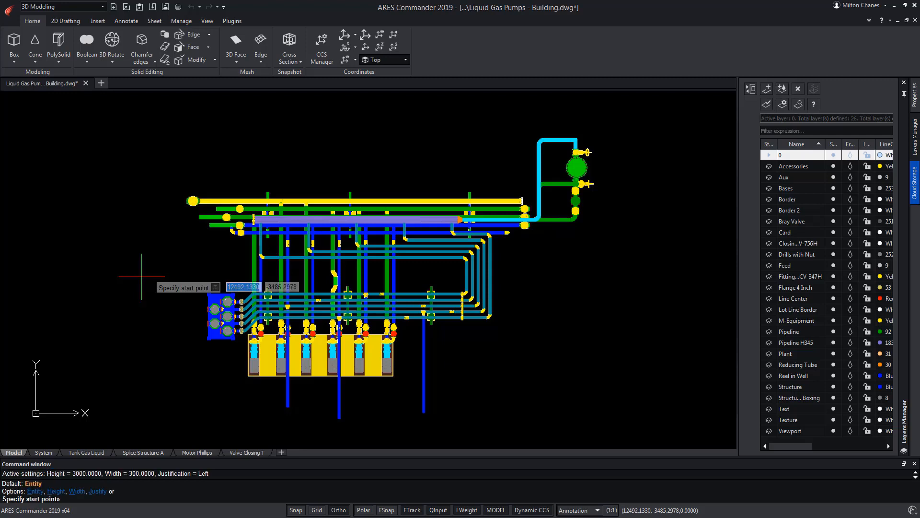
click(215, 287)
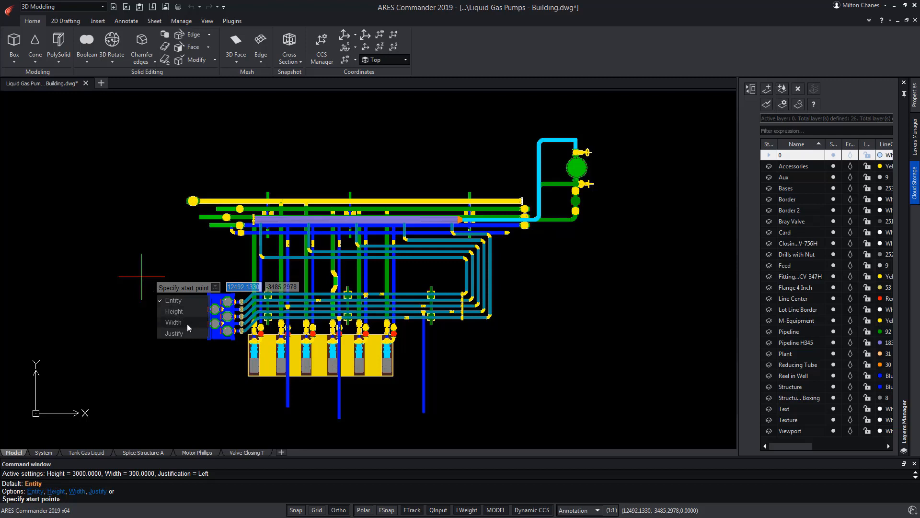
Set the wall width to 250 and justify it left of its path
click(173, 322)
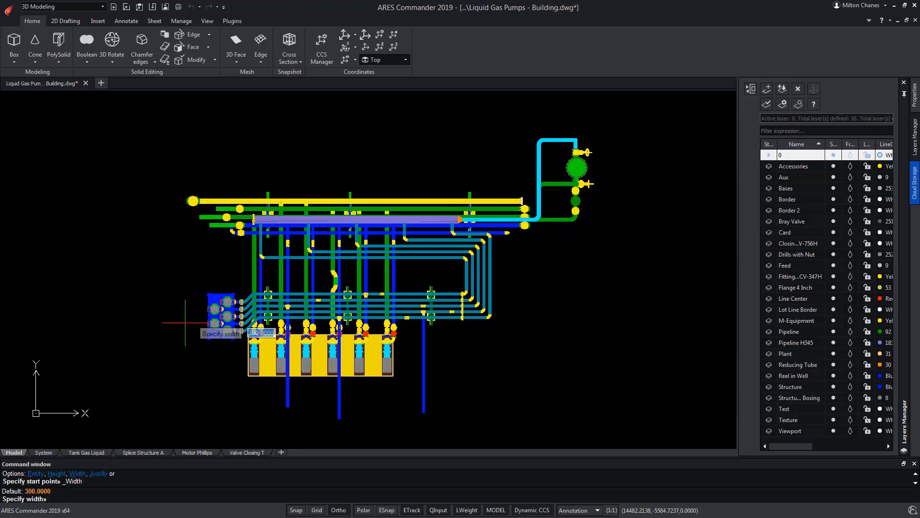
text(250)
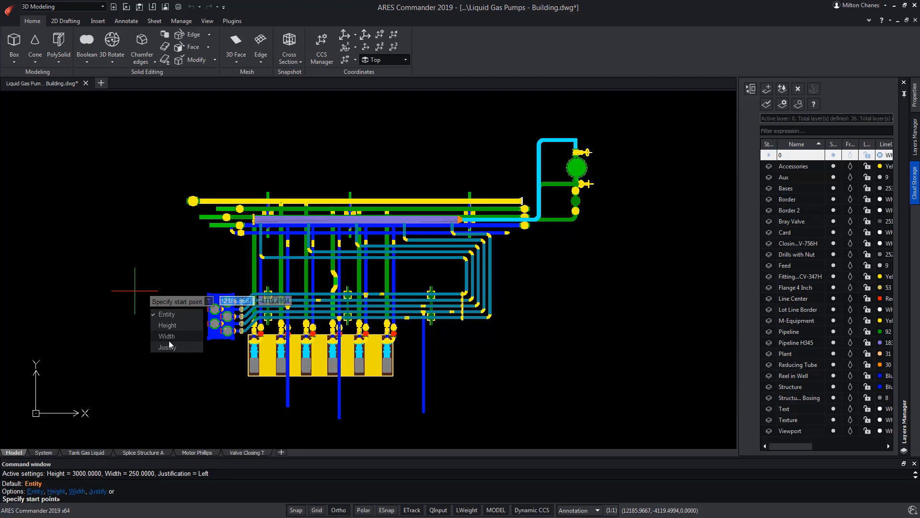
click(166, 346)
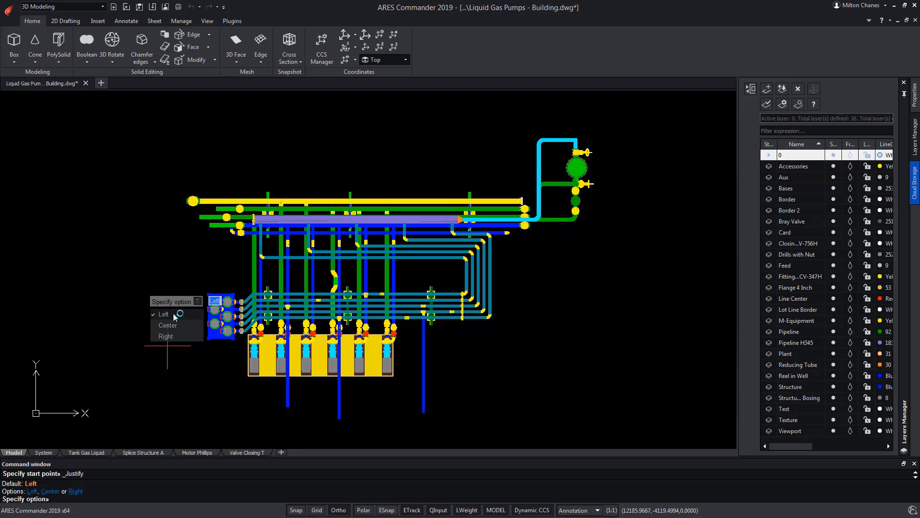
click(163, 314)
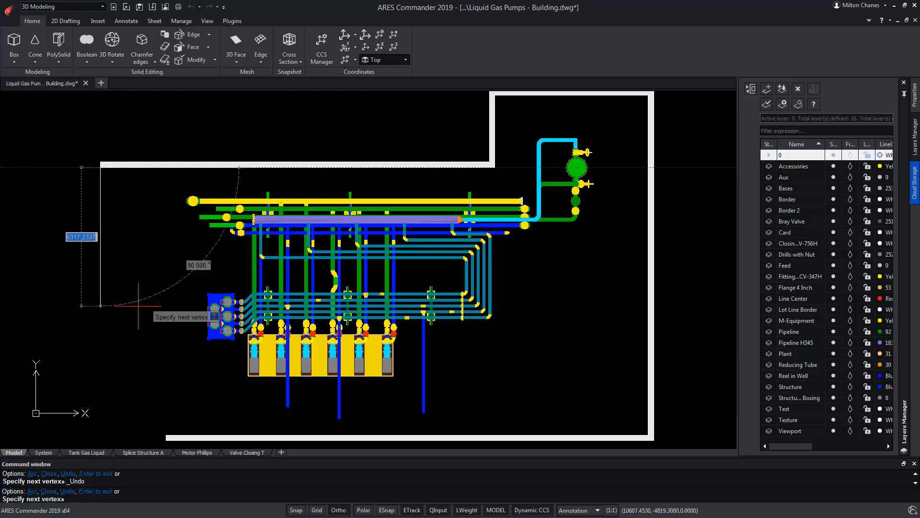
Continue the wall 3000 down the left side of the pump plant
text(3000.0000<270.000)
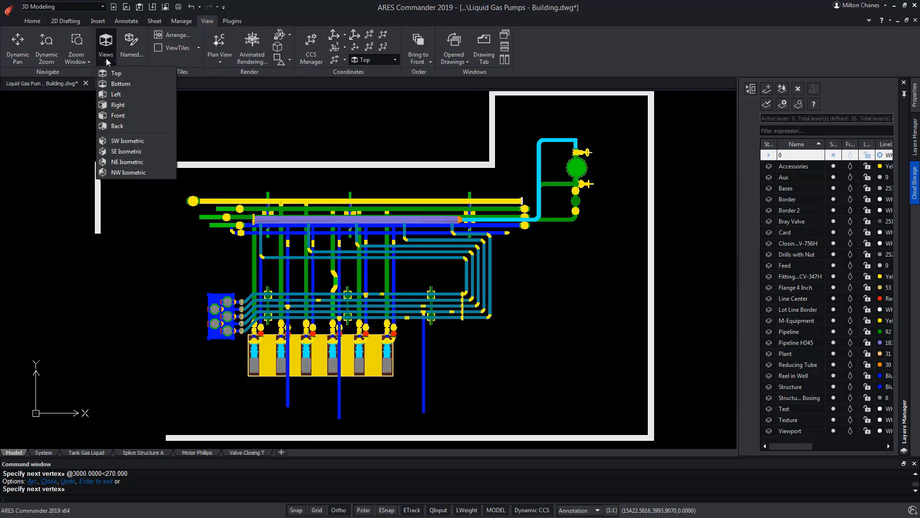
Restore the top plan view of the walled plant and return to the Home commands
click(127, 150)
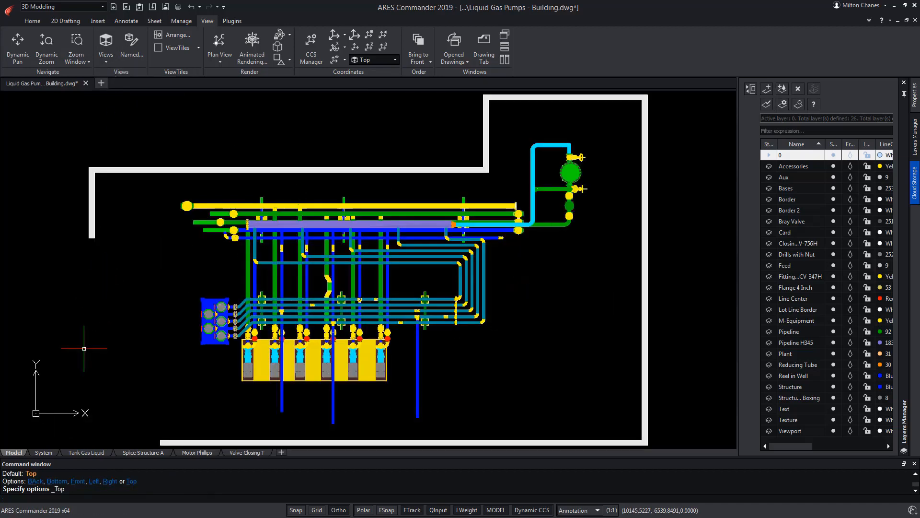
click(33, 20)
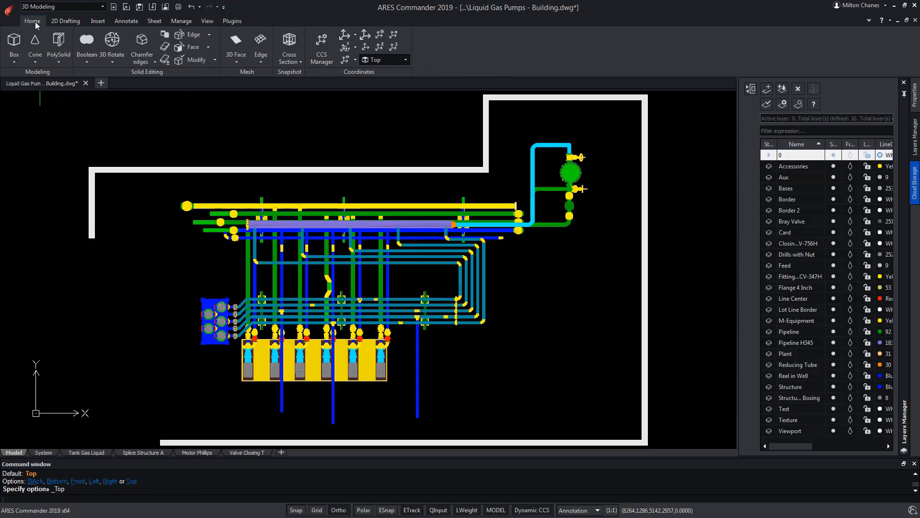
Start a new polysolid partition 120 wide, justified right of its path
click(59, 46)
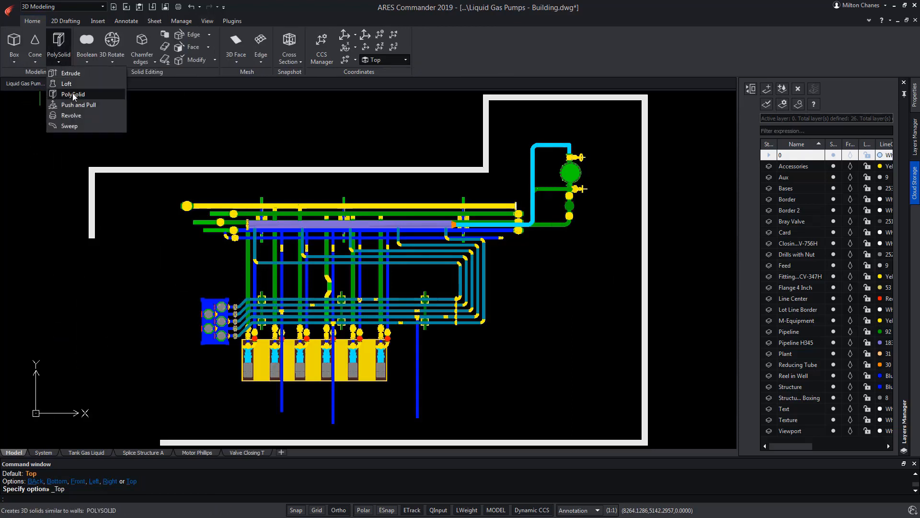
click(72, 94)
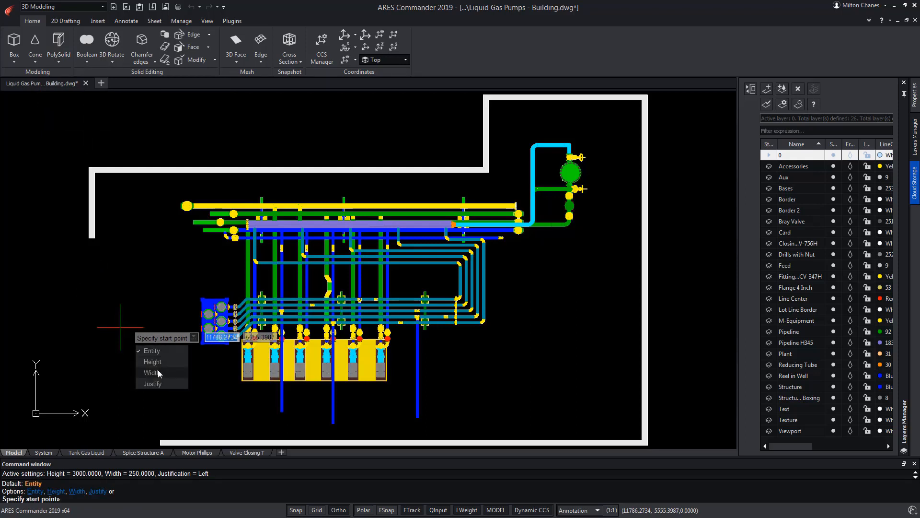
click(150, 372)
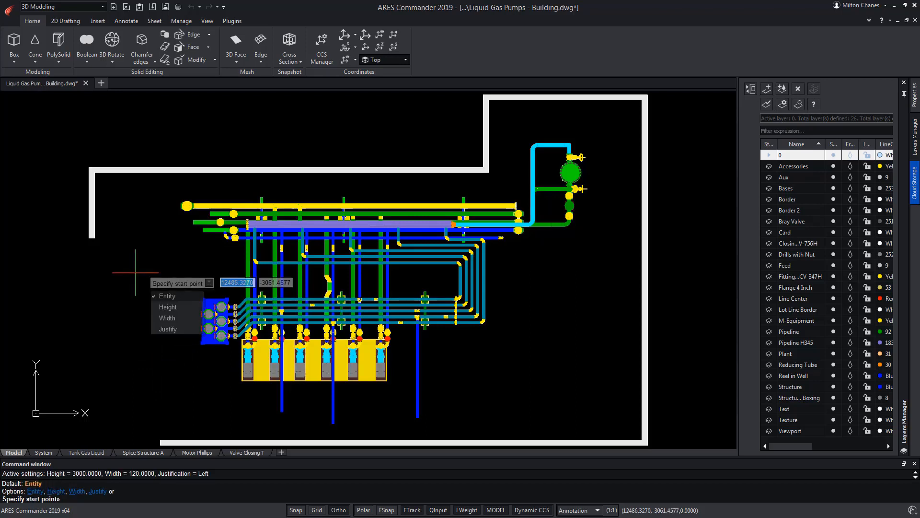
click(168, 329)
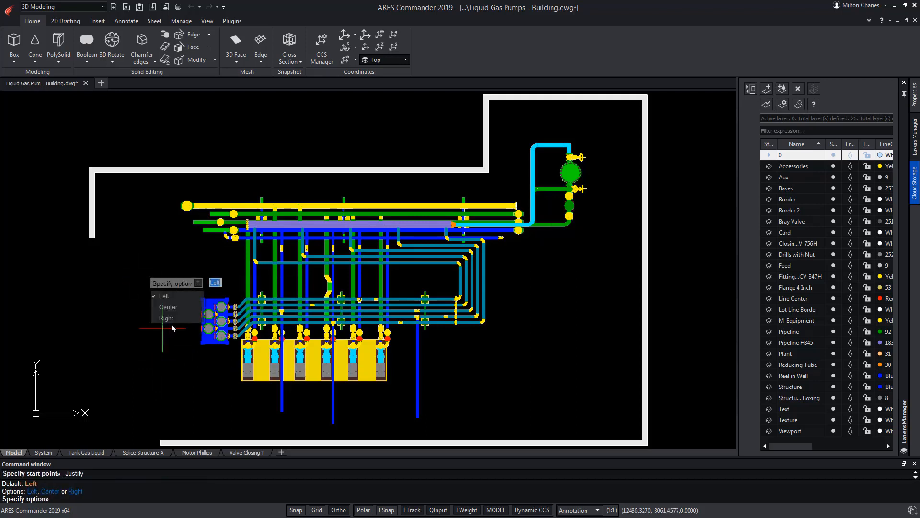
click(166, 317)
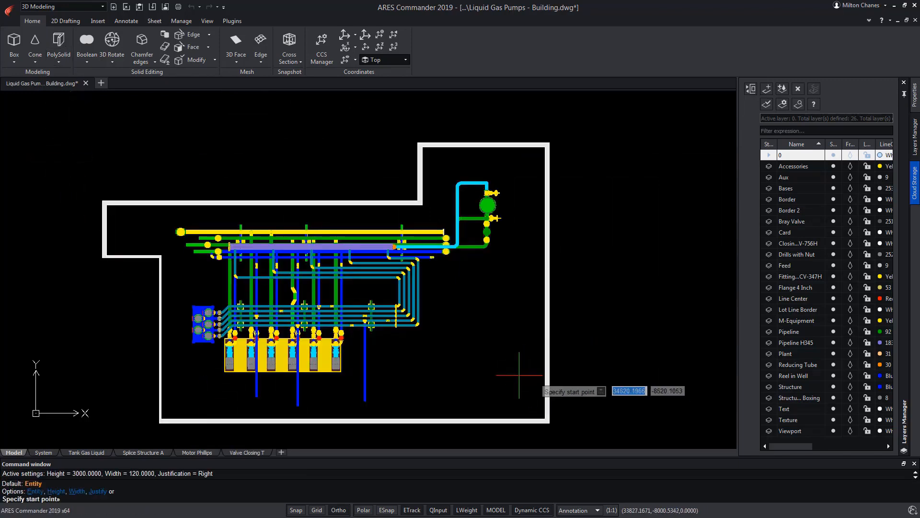
mouse_move(512, 371)
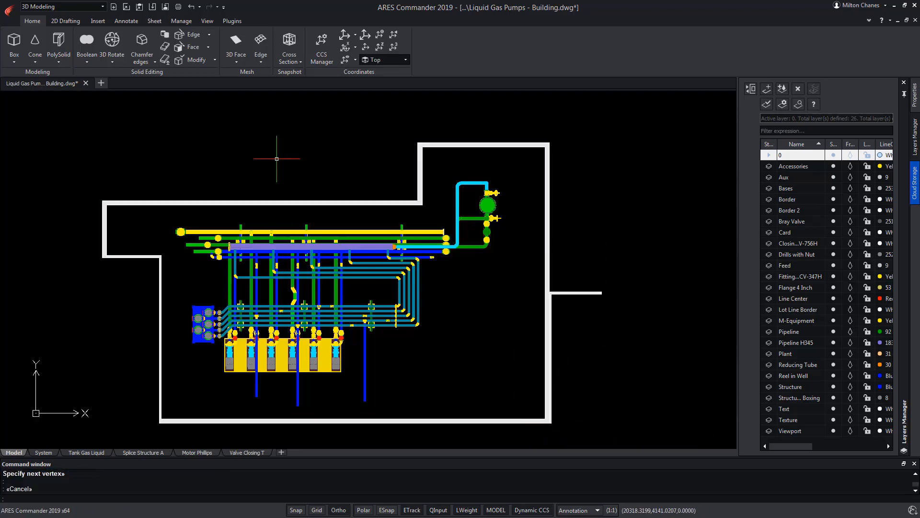
mouse_move(581, 287)
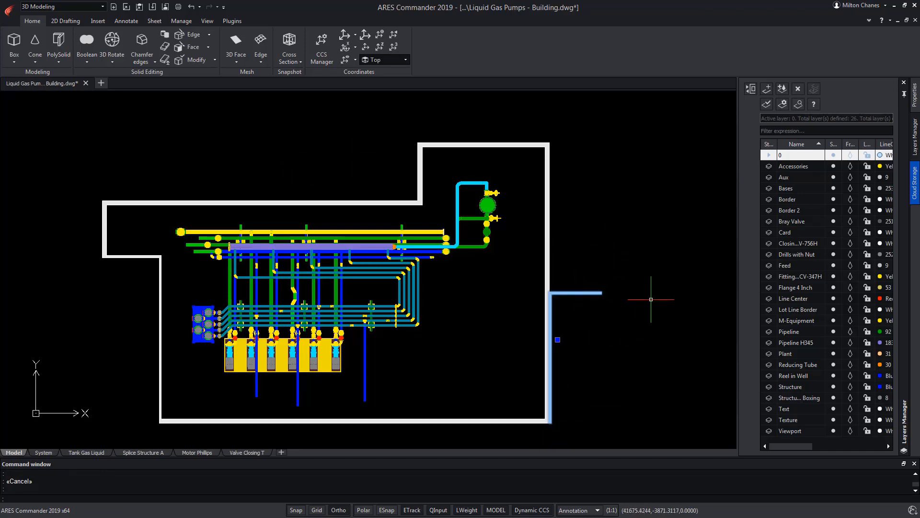
Finish the short partition on the right side and show the plant in shaded 3D
click(66, 20)
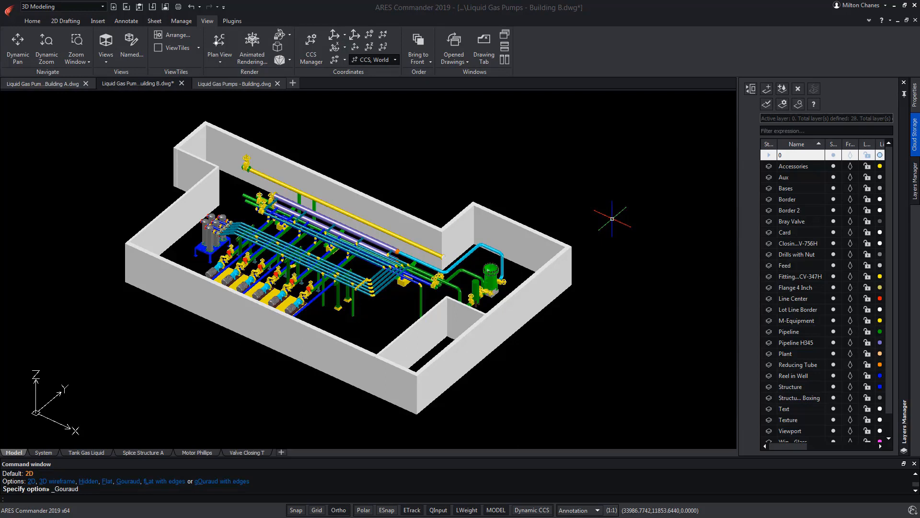
mouse_move(566, 203)
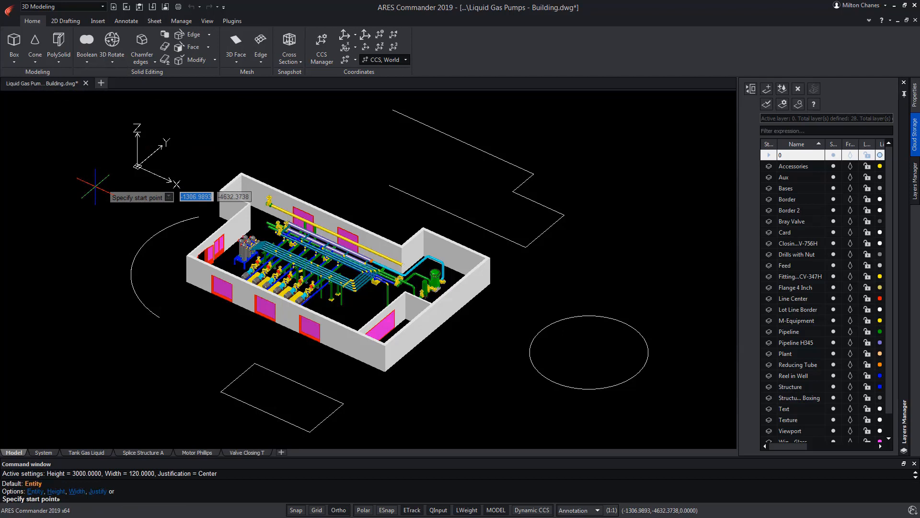
Choose the Entity option to build the curved wall from the existing 2D arc
click(169, 197)
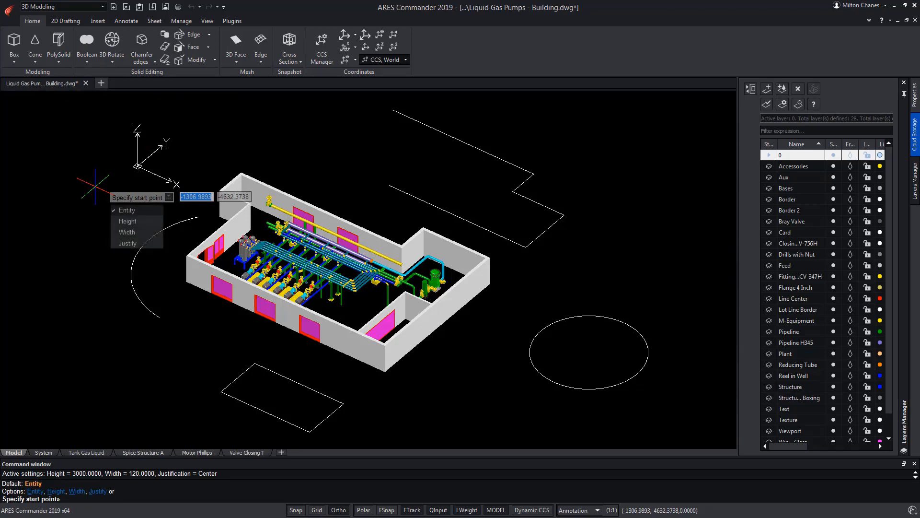
mouse_move(264, 361)
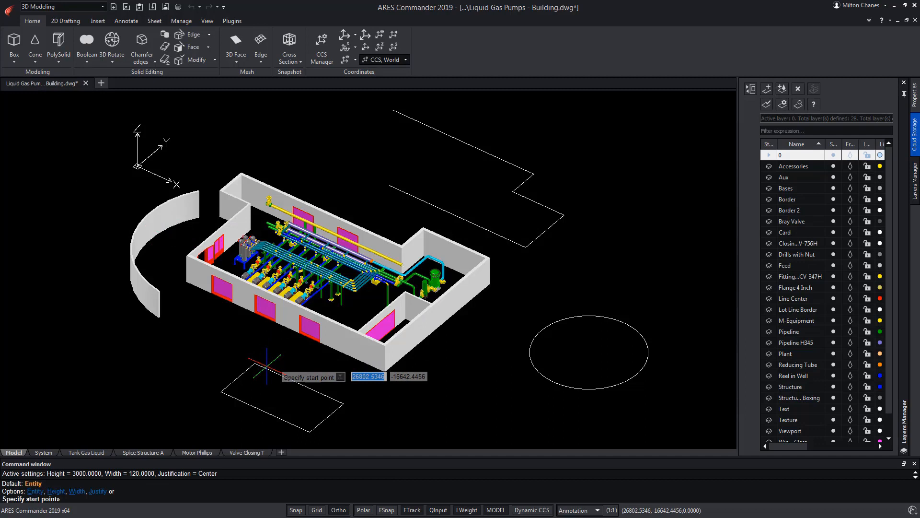